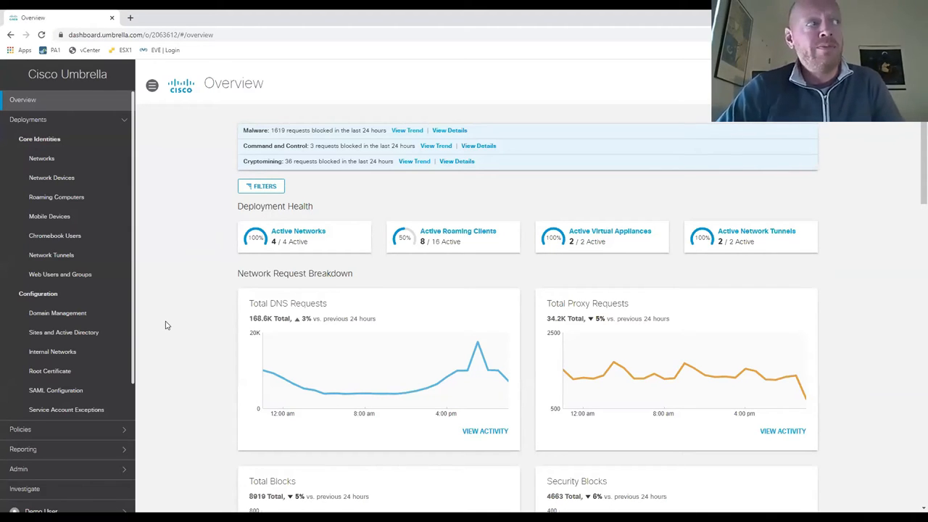
mouse_move(146, 374)
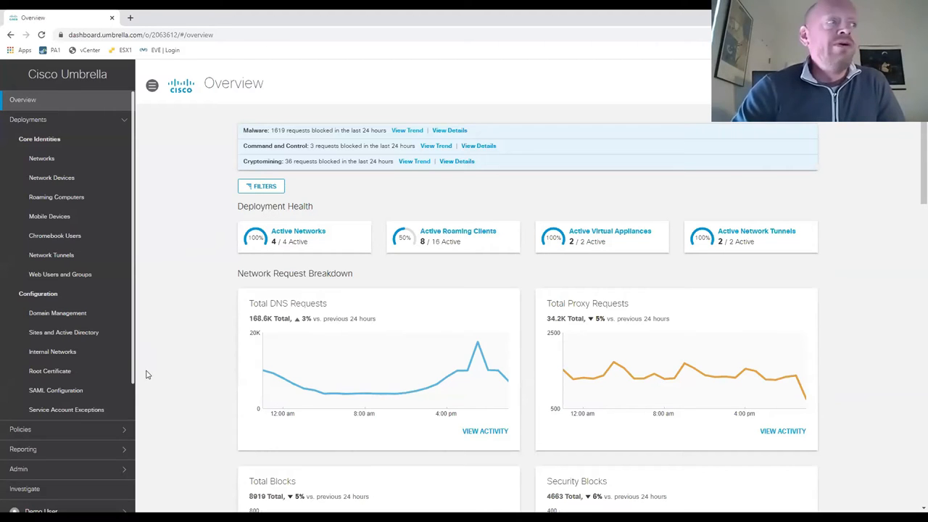
mouse_move(187, 358)
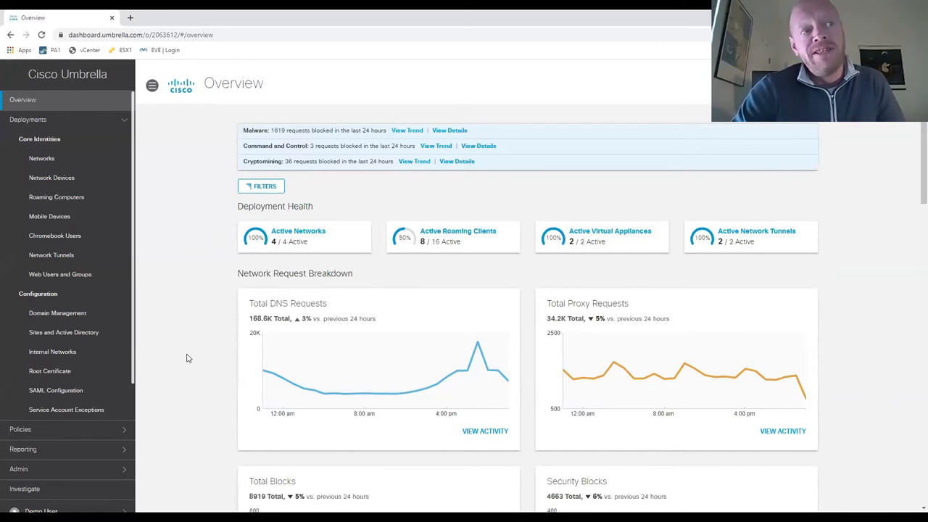
mouse_move(207, 351)
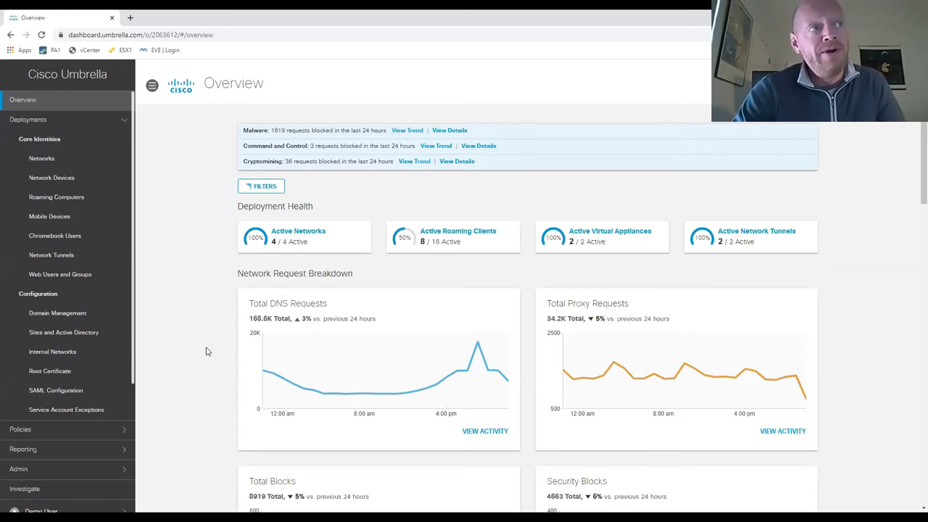
mouse_move(248, 240)
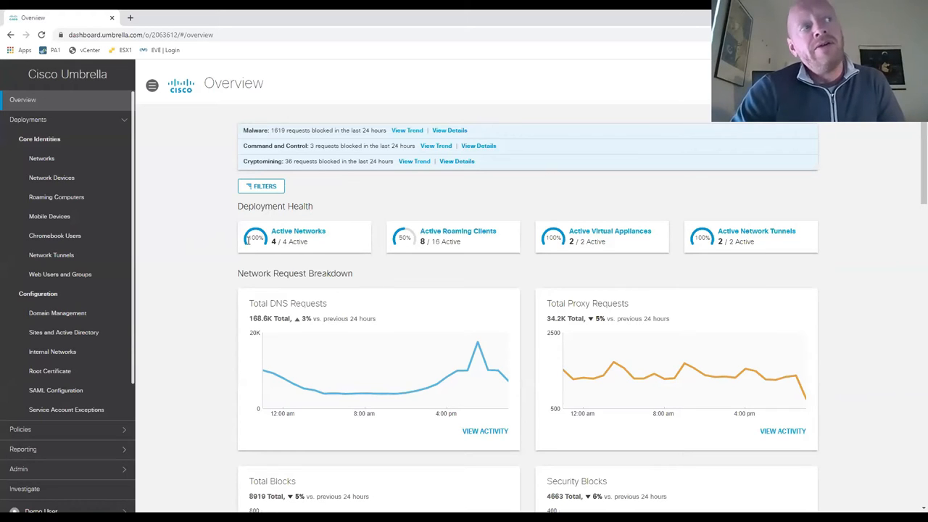
mouse_move(311, 239)
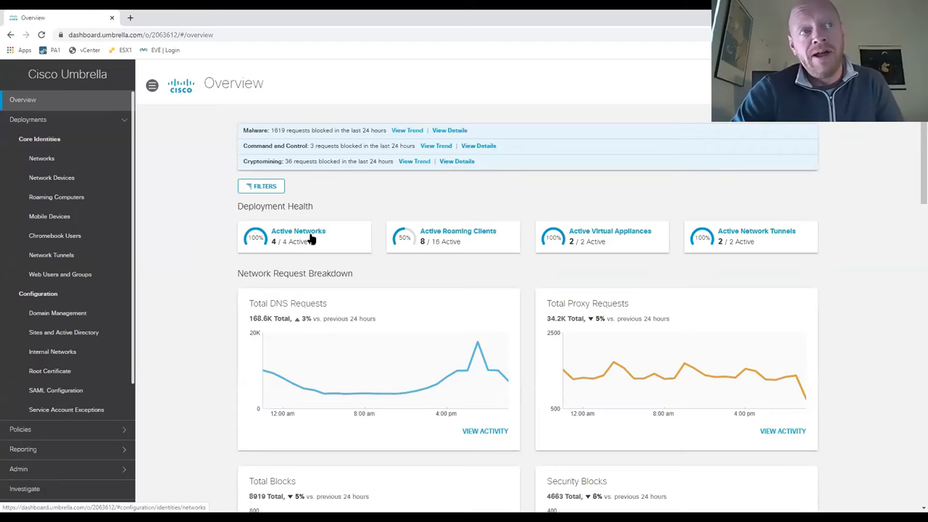
mouse_move(580, 235)
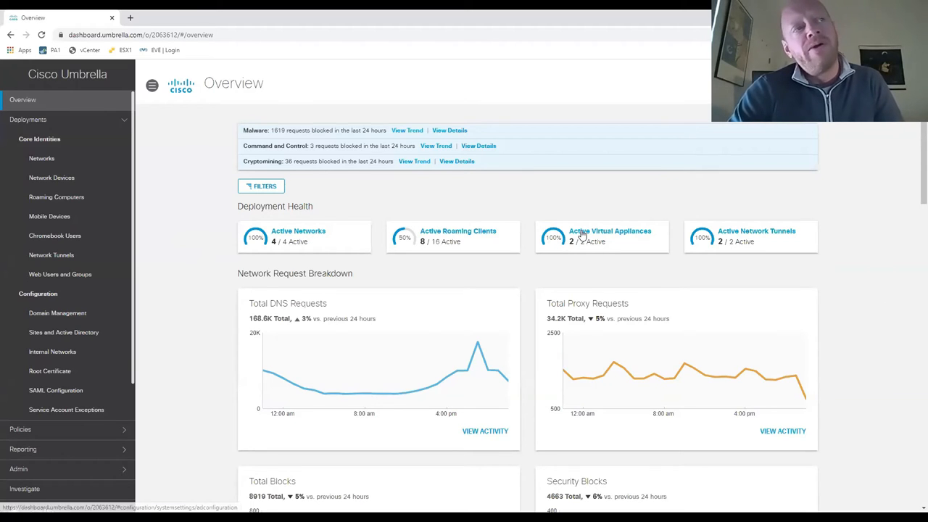
mouse_move(578, 206)
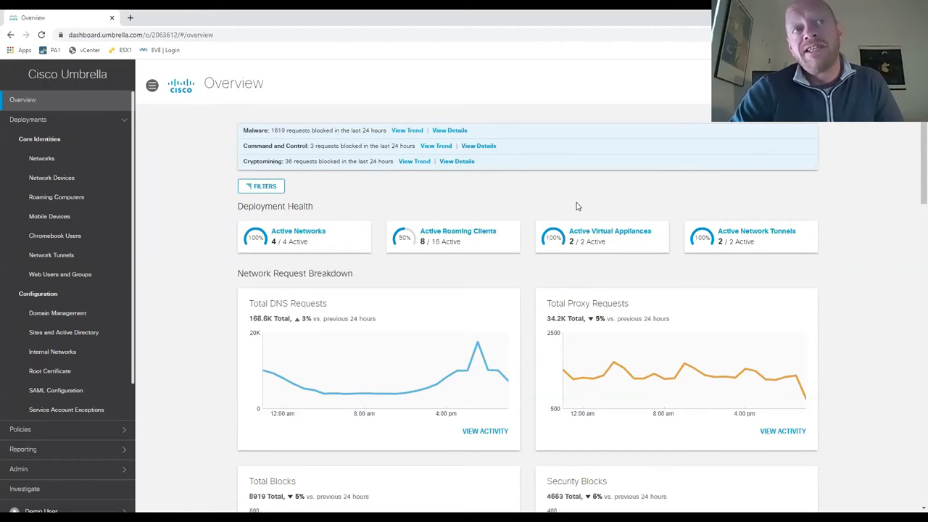
mouse_move(609, 245)
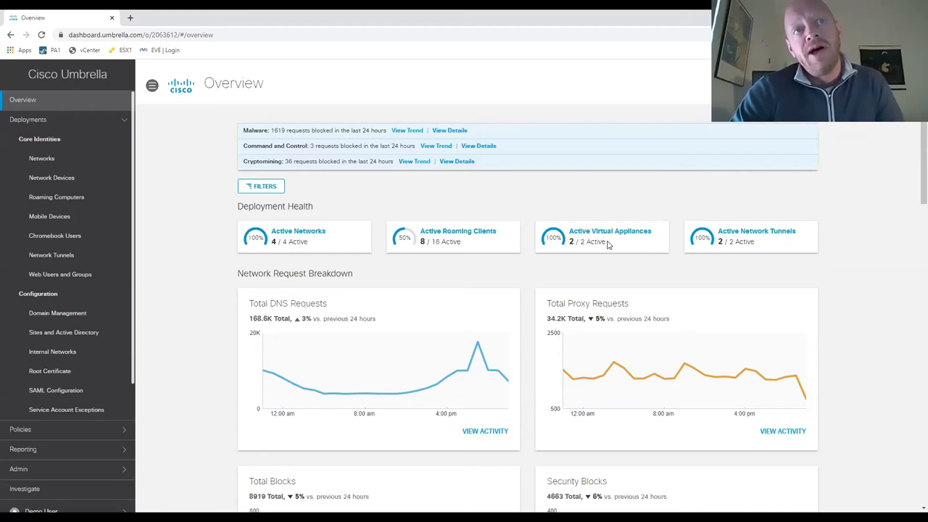
mouse_move(231, 352)
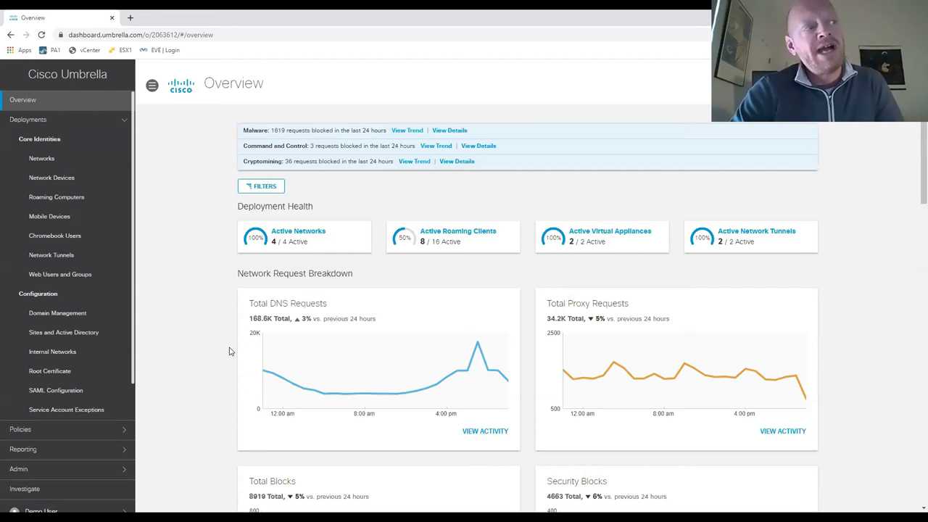
Step: Scroll the Overview down to the Firewall Session Breakdown and Blocks by Security Category charts
scroll("down", 3)
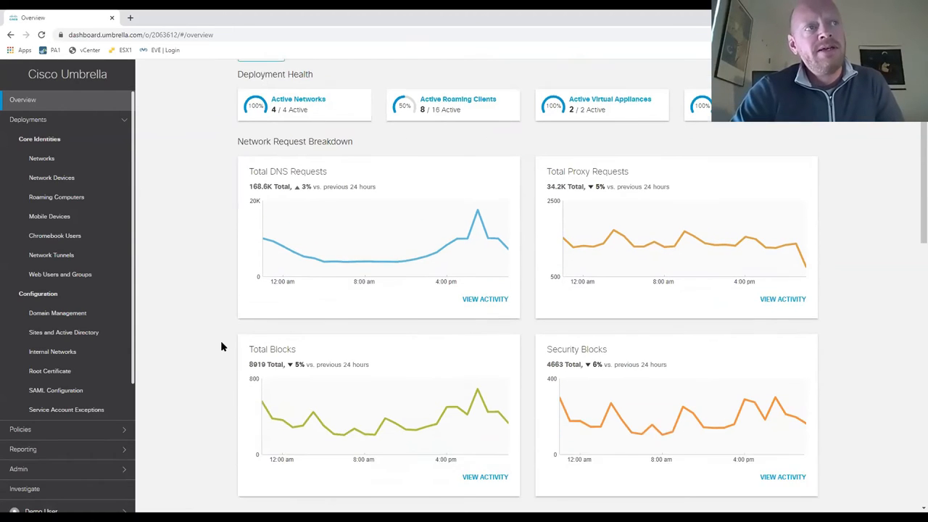
scroll("down", 3)
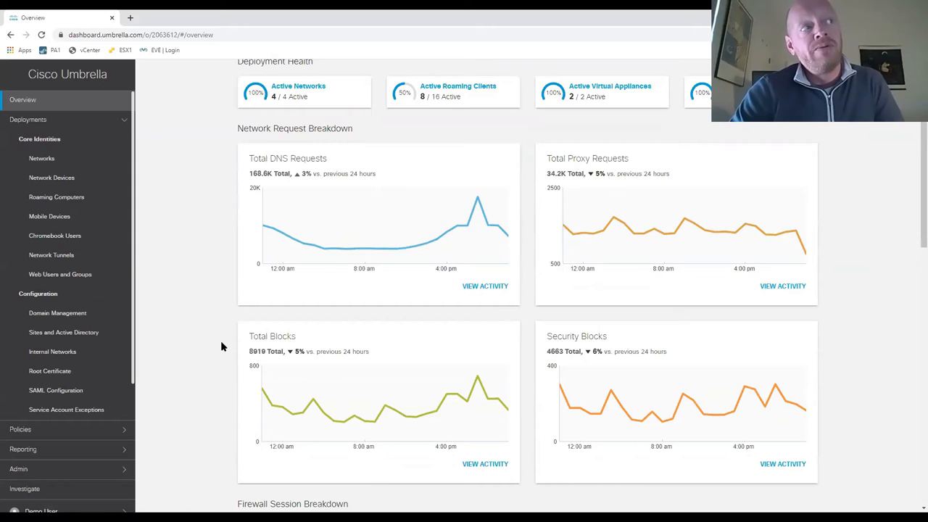
mouse_move(232, 342)
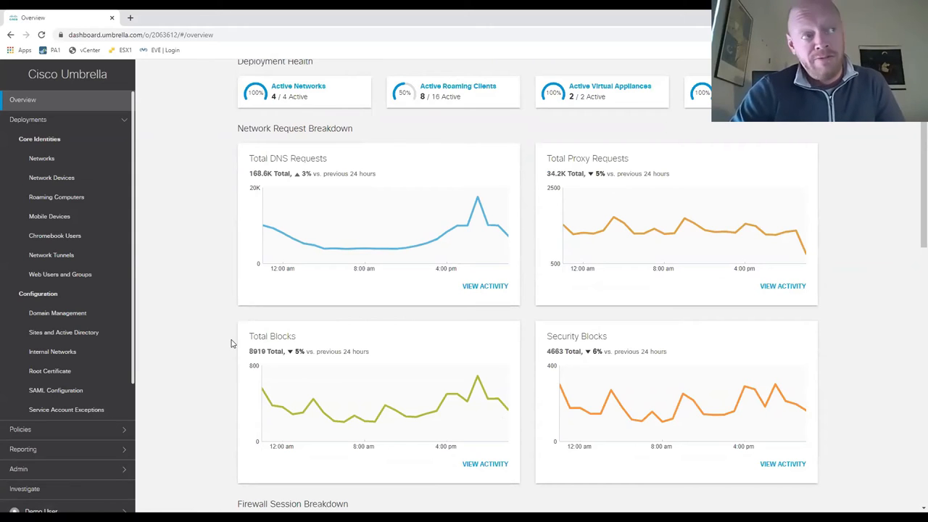
mouse_move(229, 335)
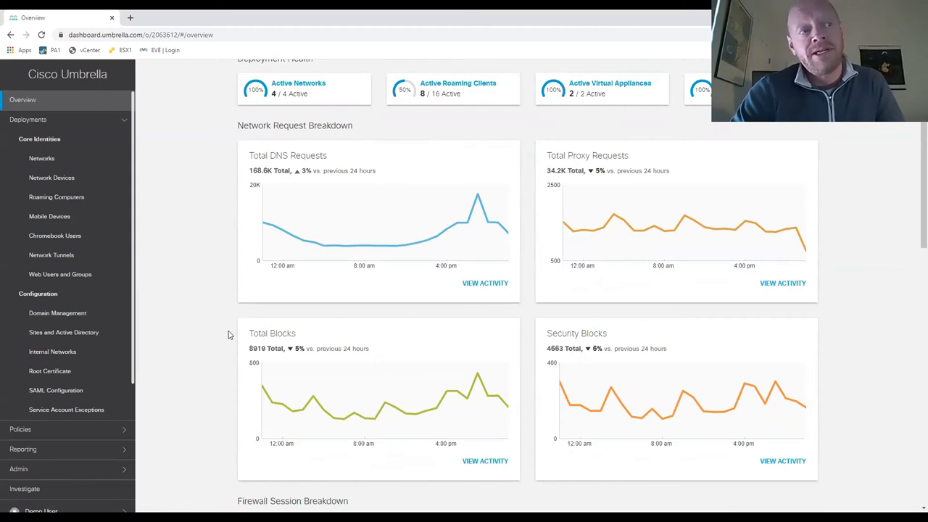
scroll("down", 3)
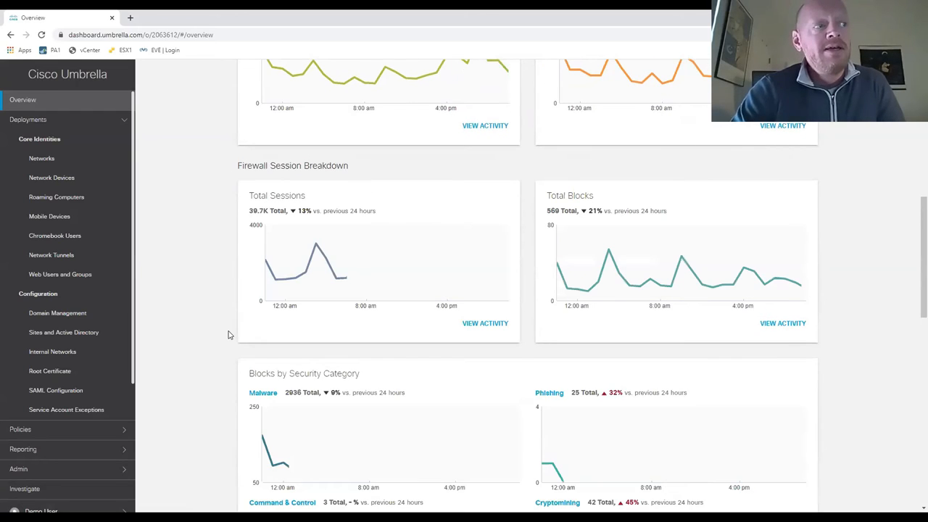
Step: View Most Blocked Security Requests by destination, then identity, then type
scroll("down", 3)
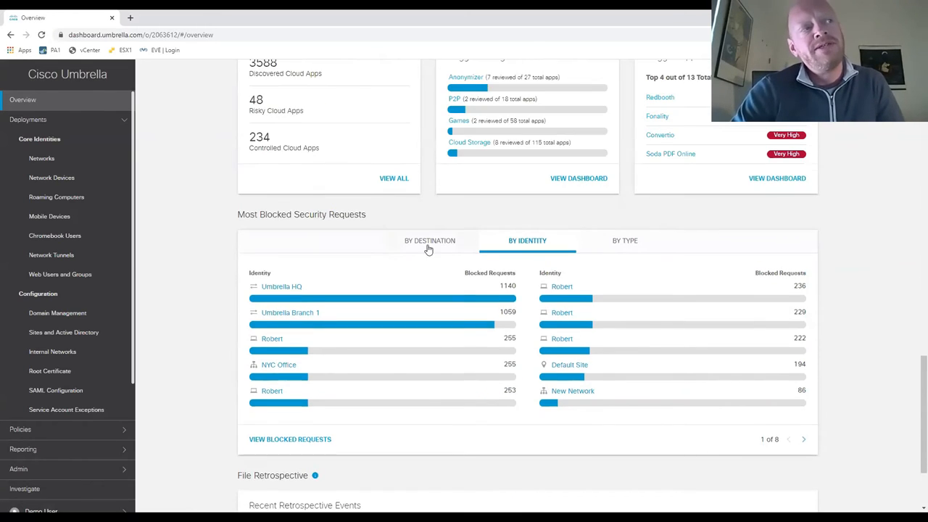
mouse_move(219, 240)
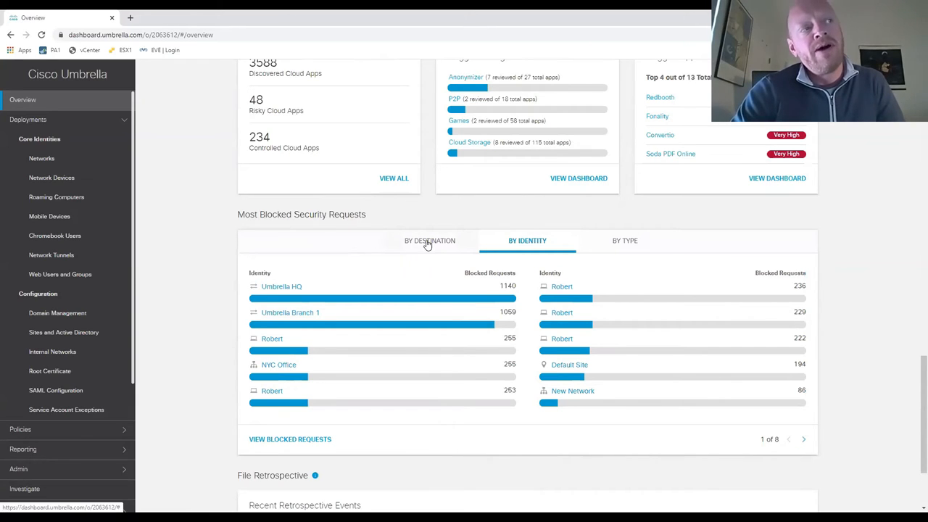
mouse_move(434, 249)
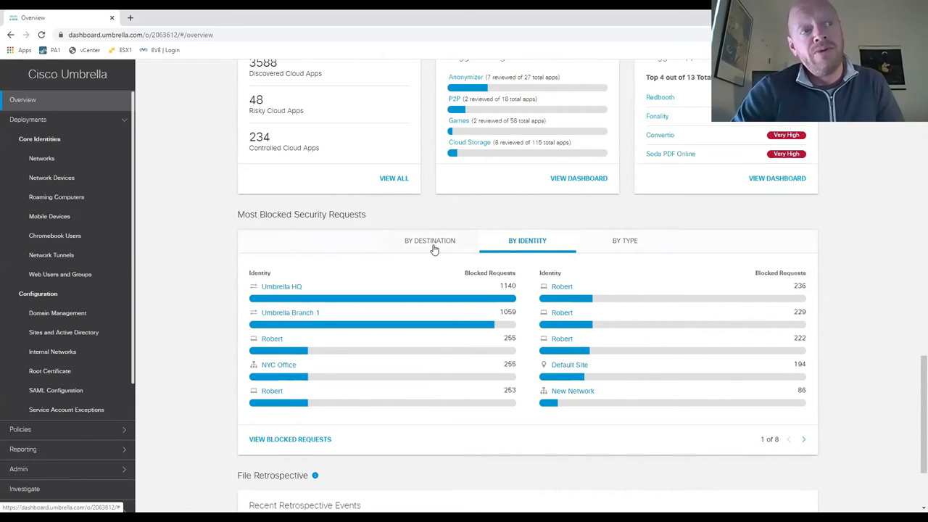
left_click(429, 240)
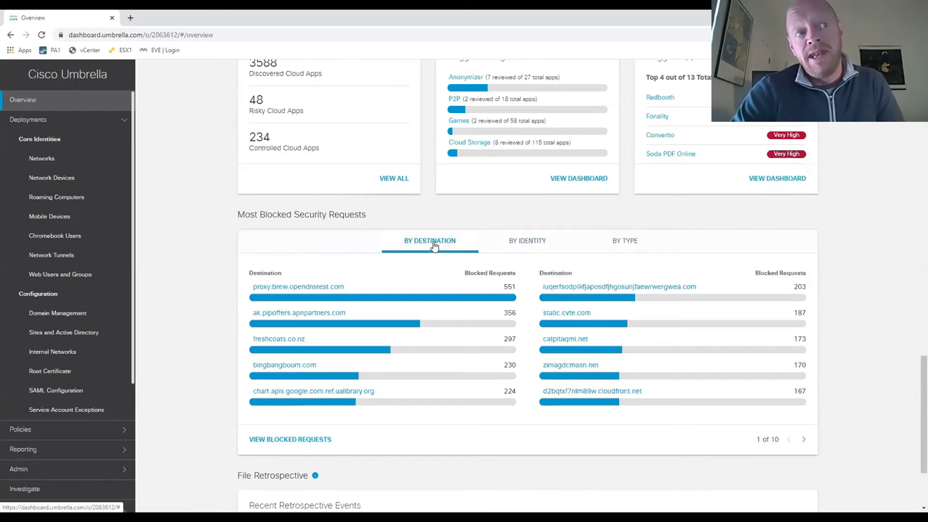
left_click(527, 240)
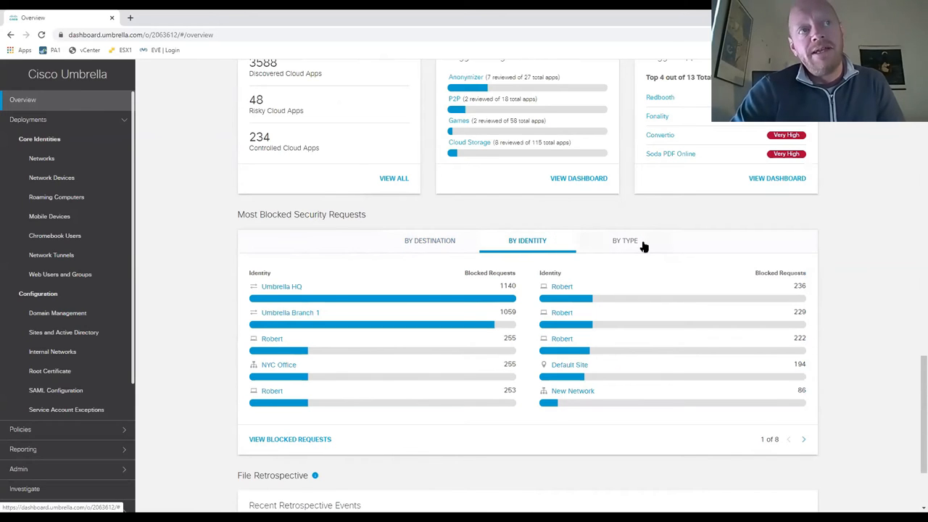
left_click(625, 240)
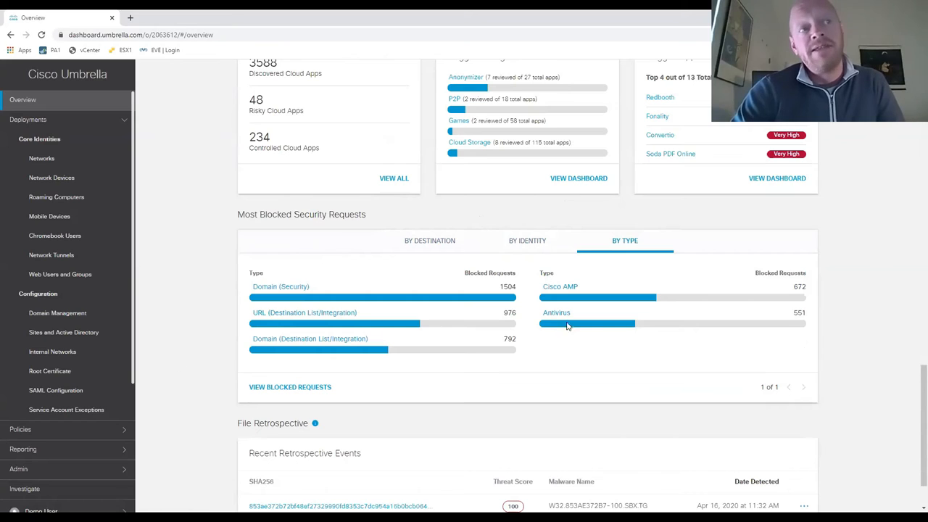
mouse_move(560, 290)
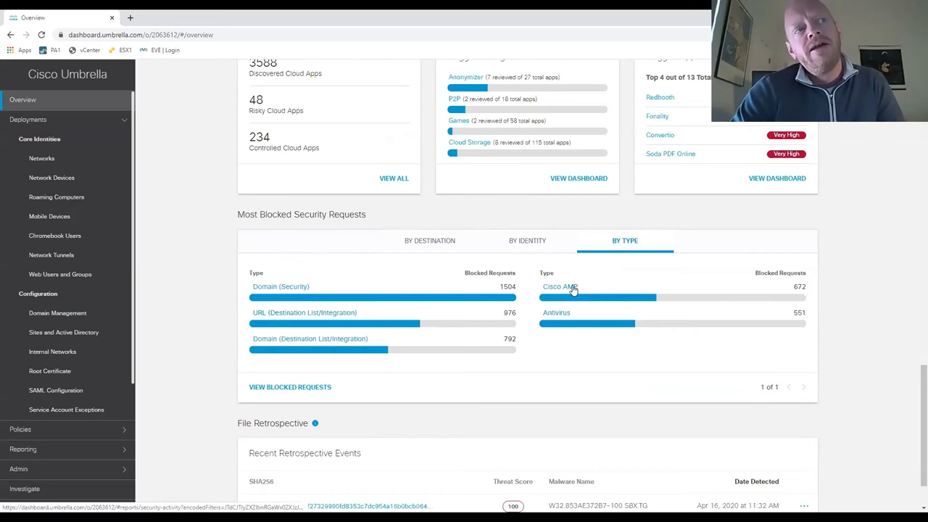
mouse_move(534, 209)
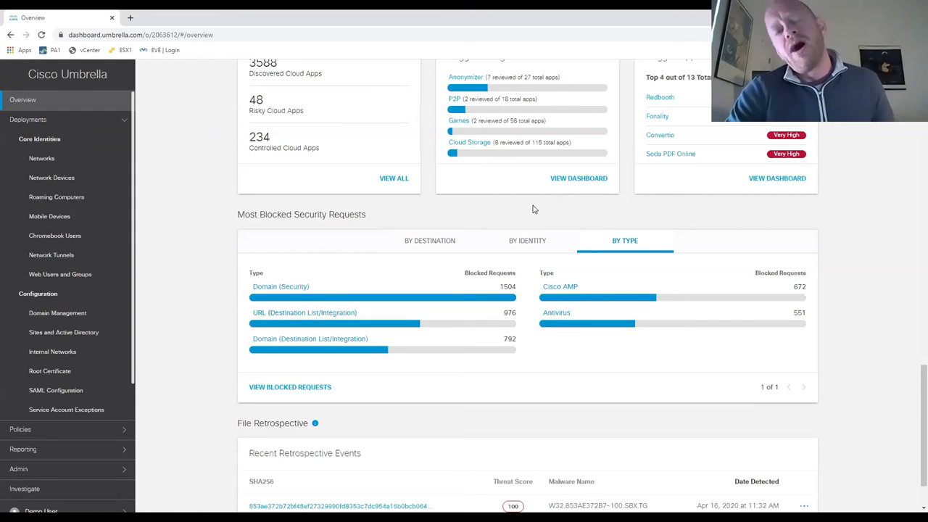
mouse_move(173, 308)
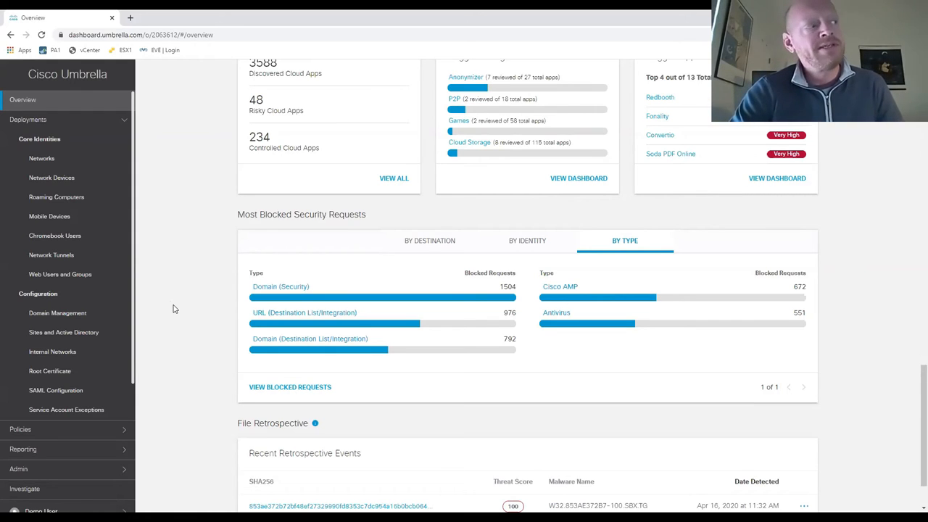
mouse_move(56, 197)
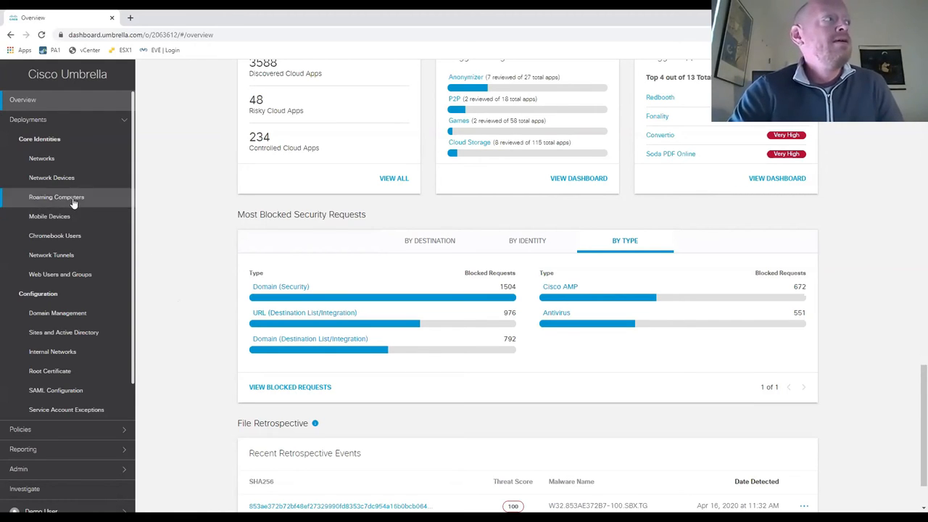
left_click(57, 197)
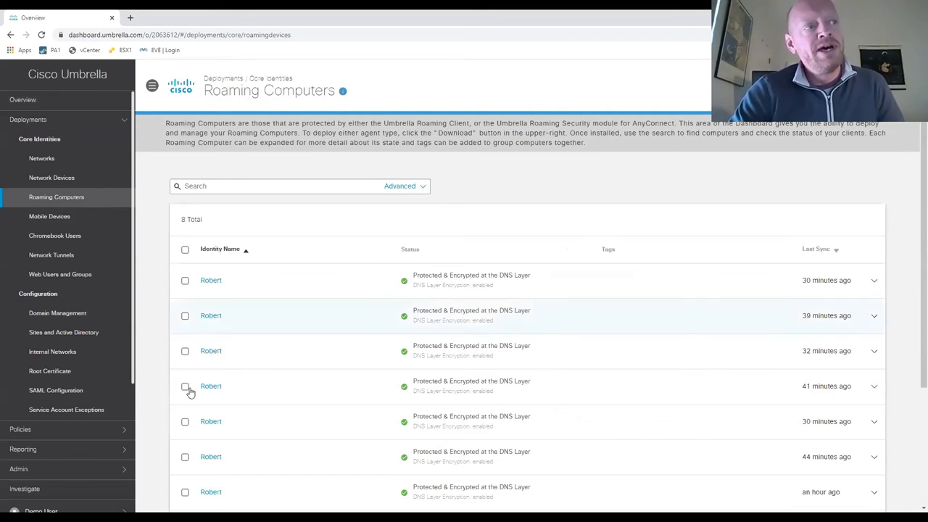
mouse_move(60, 274)
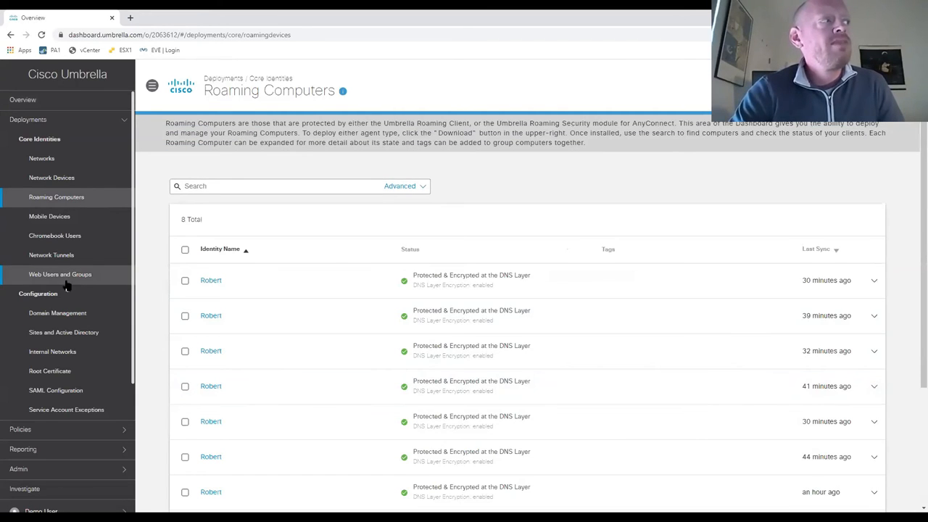
scroll("down", 3)
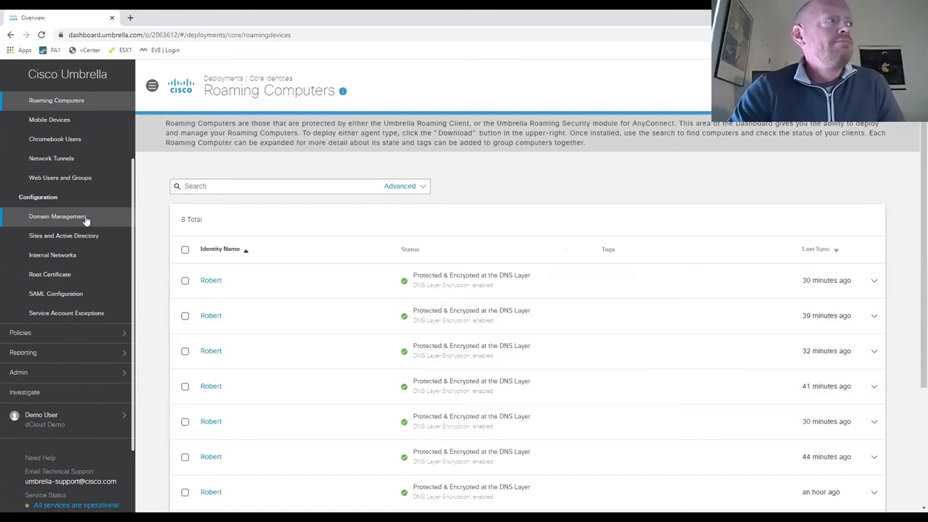
Step: Open Domain Management to list the four internal domains routed to the local resolver
left_click(56, 216)
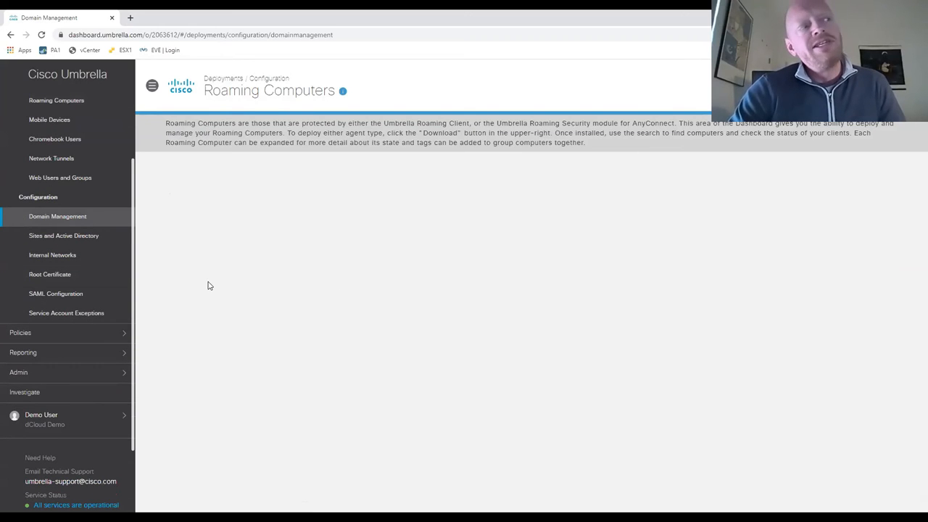
left_click(57, 216)
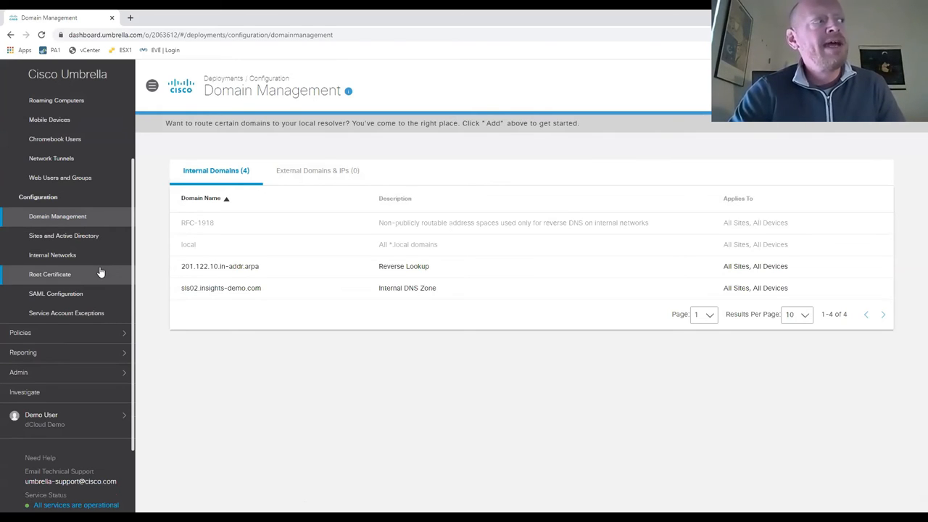
mouse_move(87, 332)
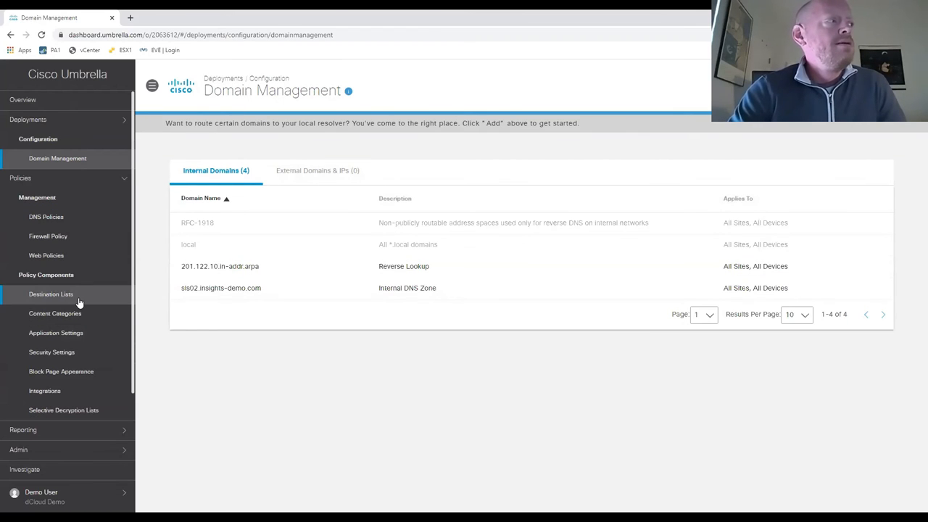
Step: Browse Destination Lists and Security Settings, ending on Application Settings' five app control policies
left_click(51, 294)
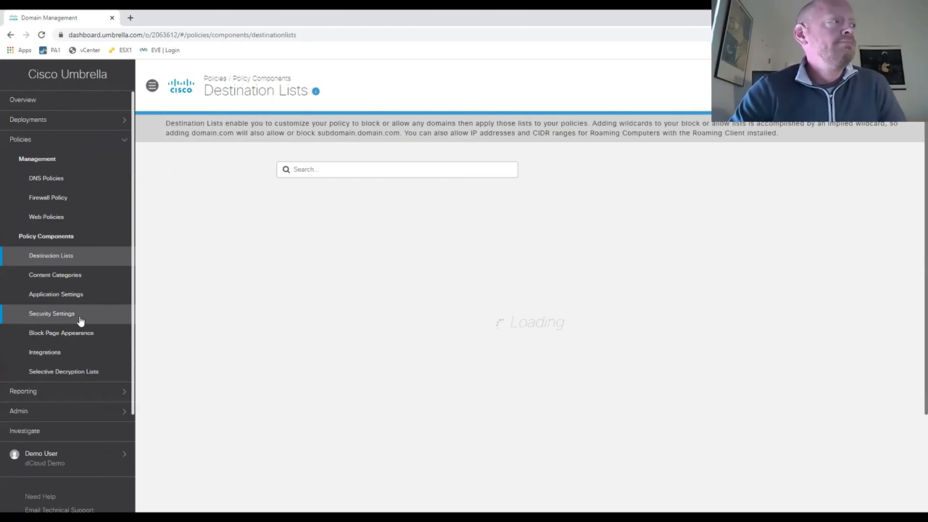
left_click(52, 313)
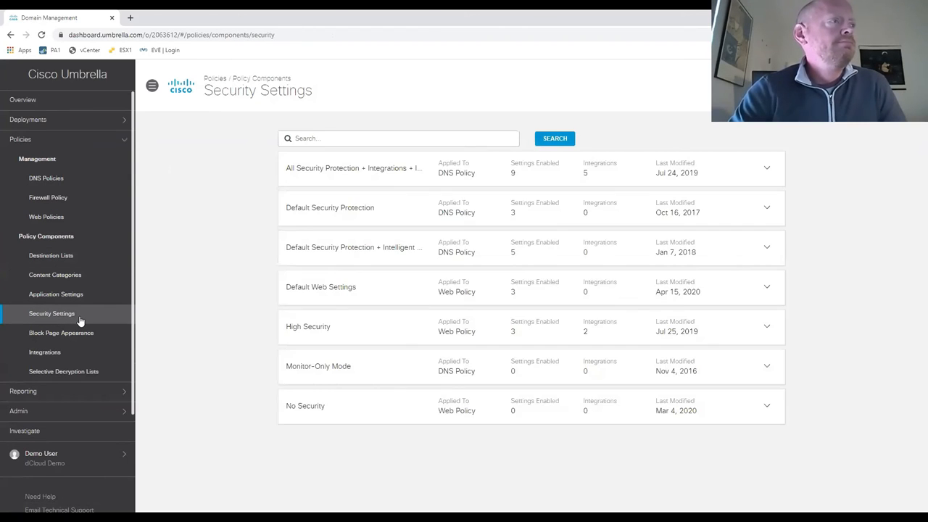
left_click(56, 293)
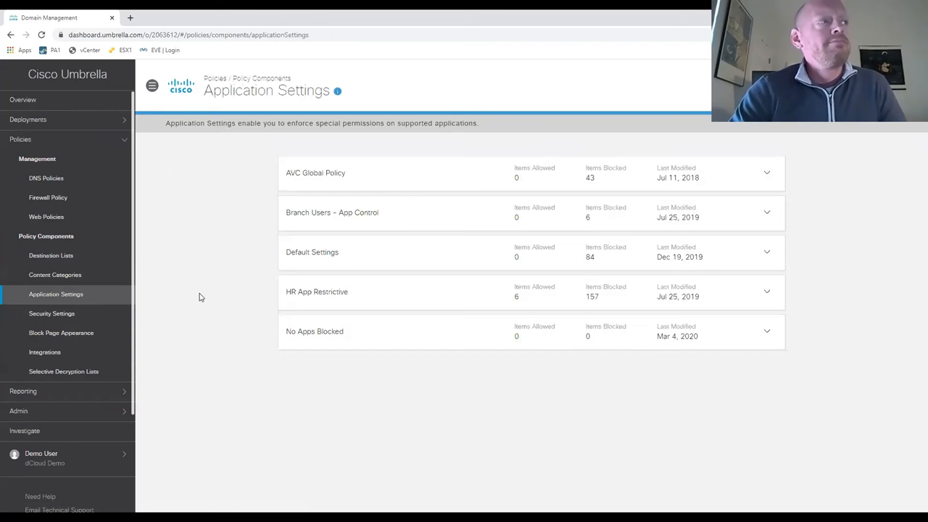
mouse_move(61, 332)
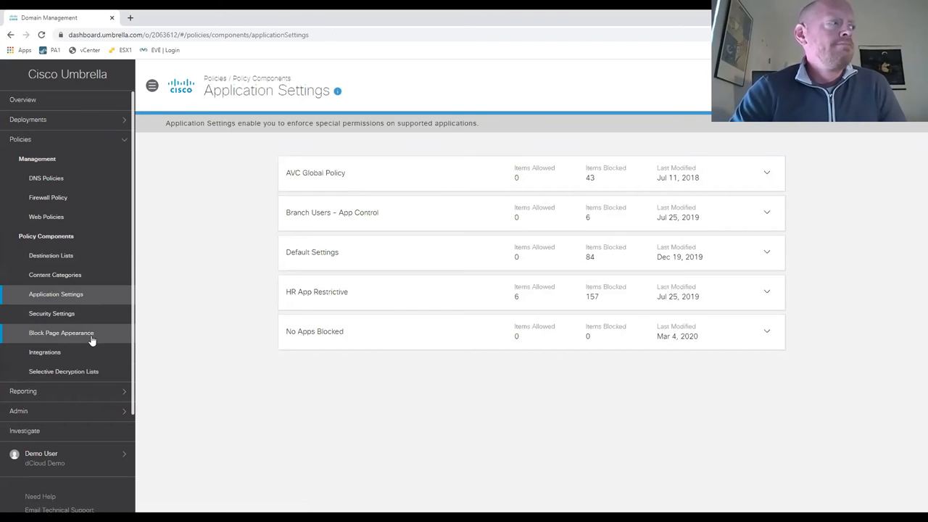
Step: Return to Destination Lists showing allowed and blocked domain lists for DNS and web policies
left_click(51, 256)
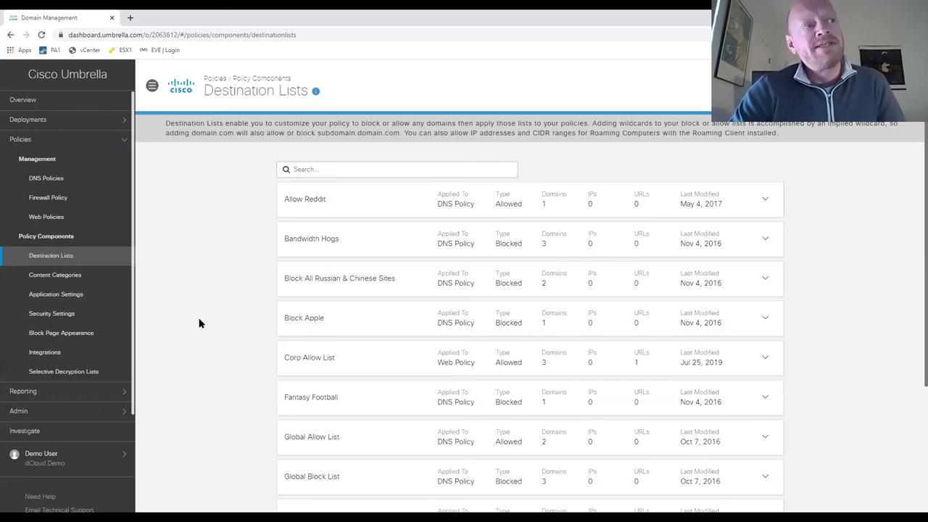
mouse_move(205, 316)
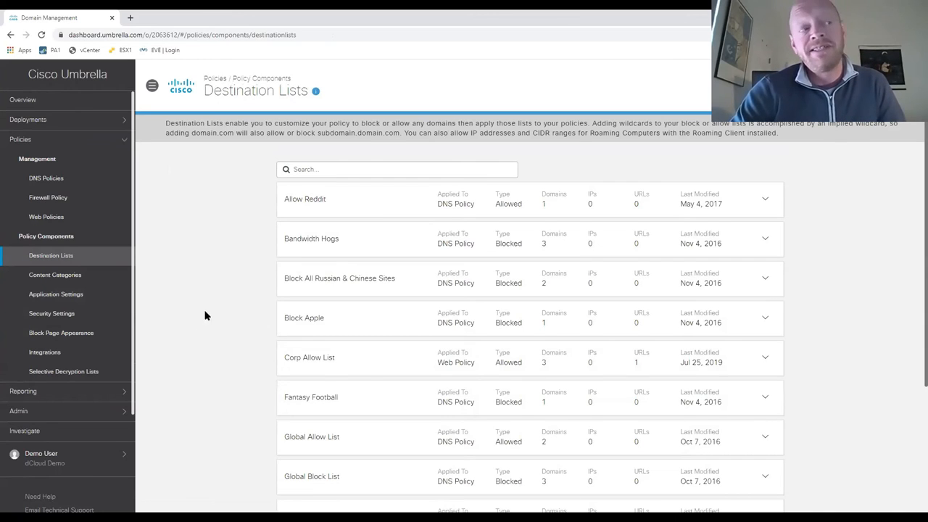
mouse_move(335, 418)
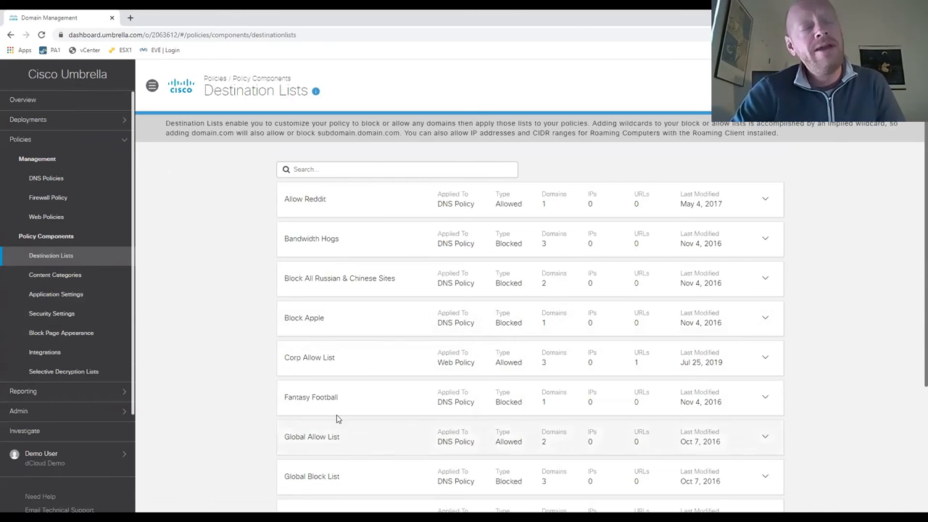
mouse_move(250, 403)
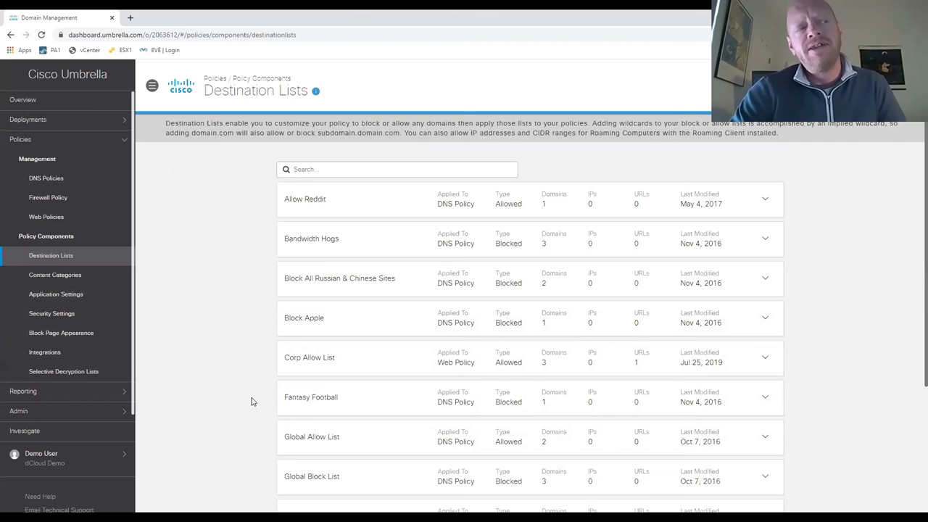
mouse_move(260, 384)
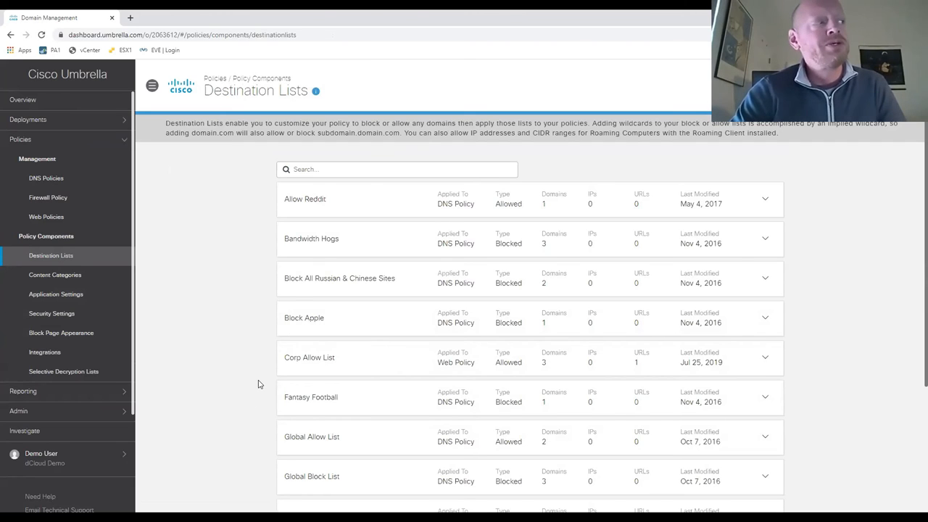
Step: Open Block Page Appearance listing four block page configurations and their linked policies
left_click(61, 333)
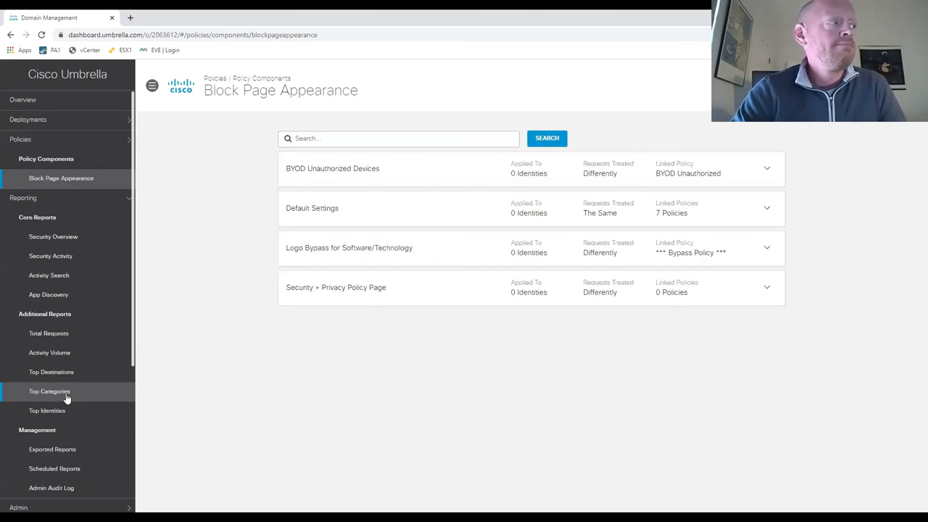
mouse_move(85, 308)
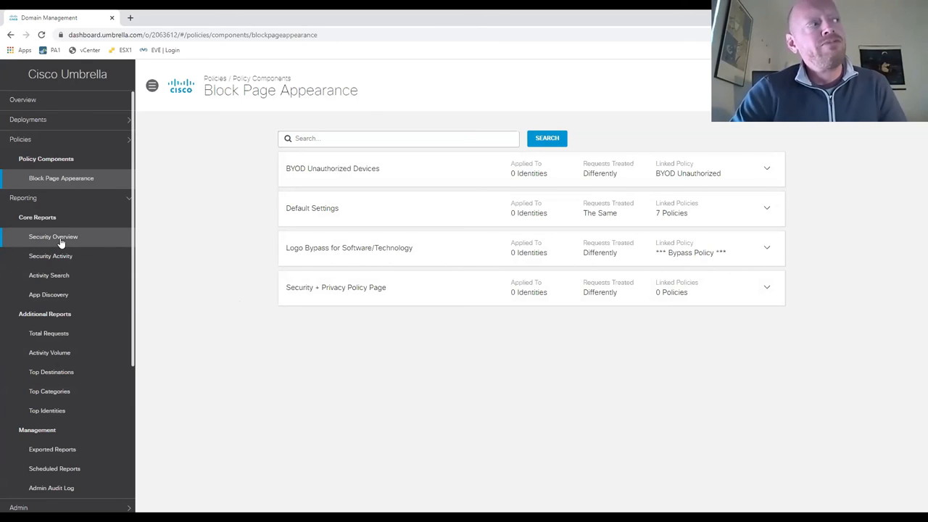
Step: Open the Security Overview core report with request and security block panels
left_click(53, 237)
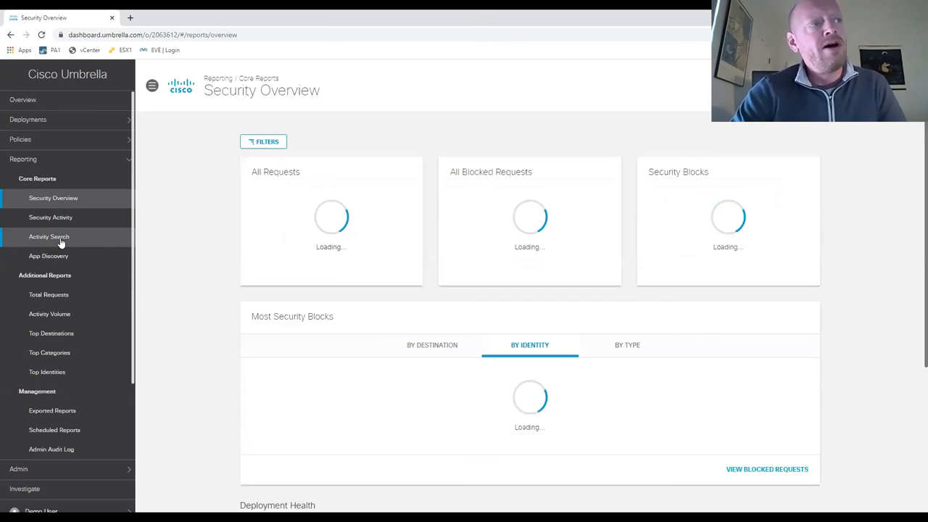
mouse_move(145, 333)
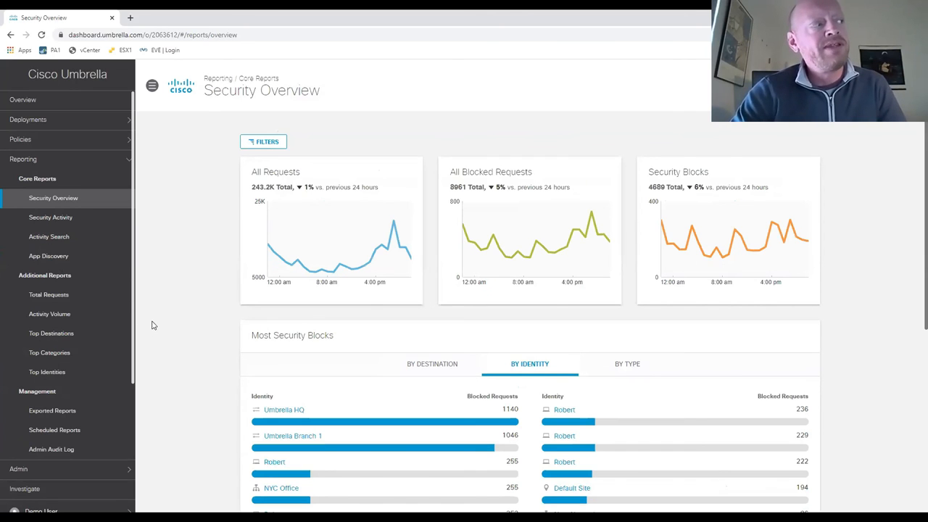
Step: Browse Total Requests and Top Categories reports, ending on Top Identities ranked by requests
left_click(48, 294)
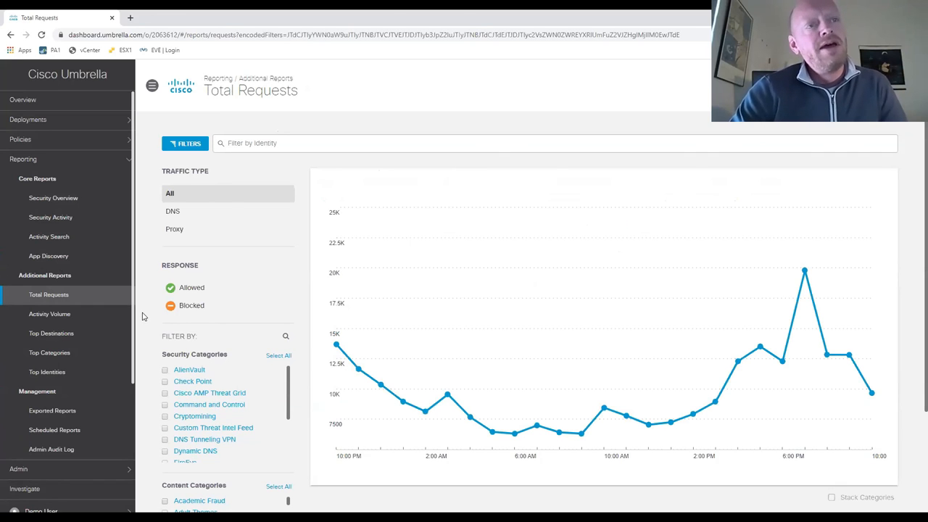
mouse_move(132, 327)
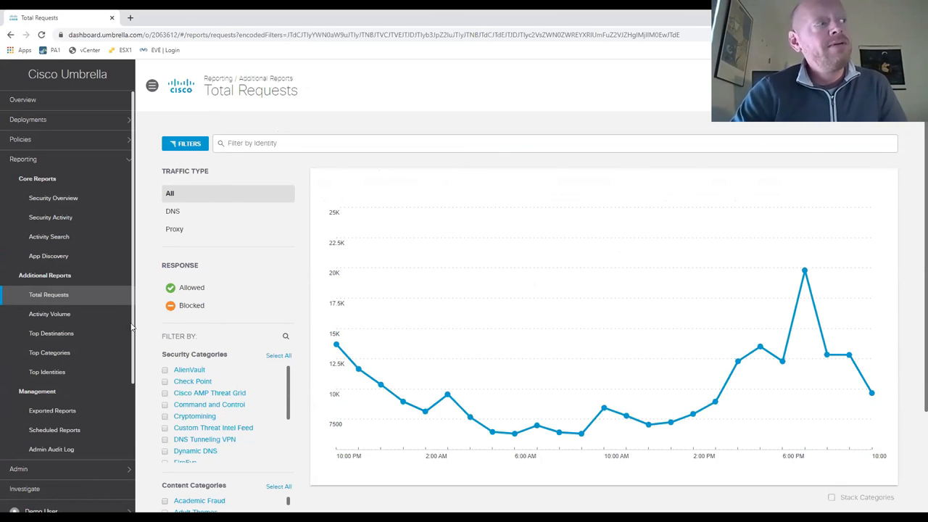
left_click(51, 332)
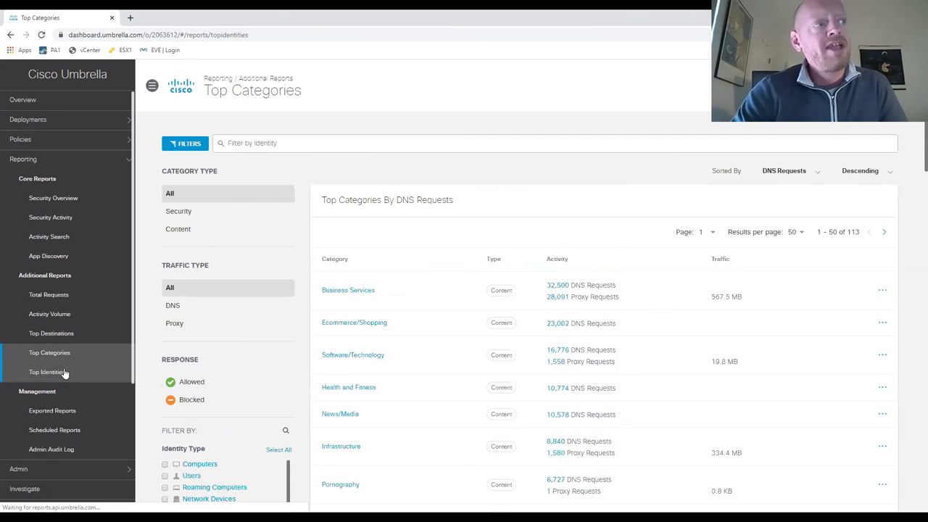
left_click(46, 372)
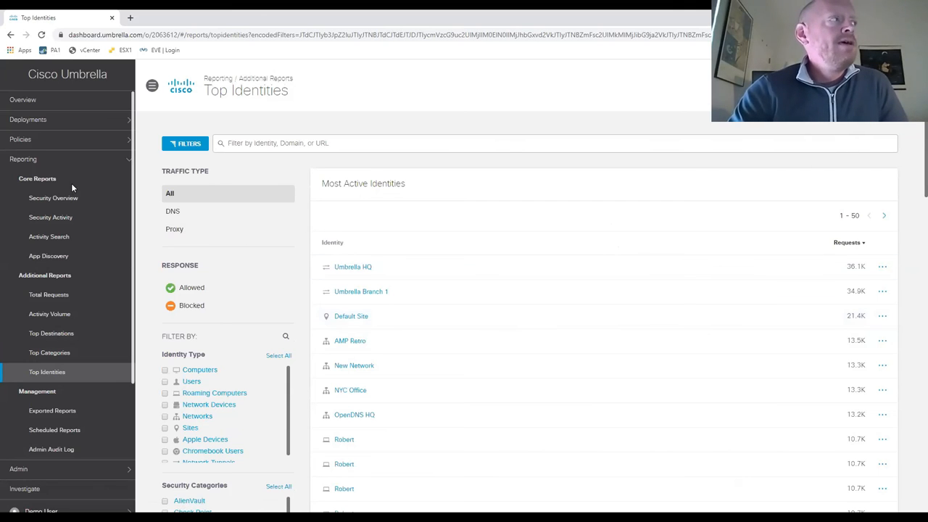
mouse_move(110, 161)
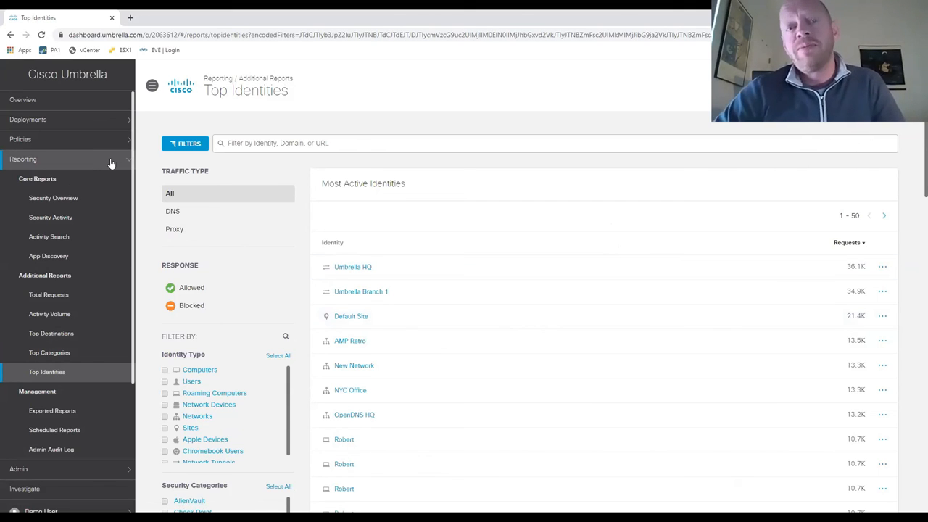